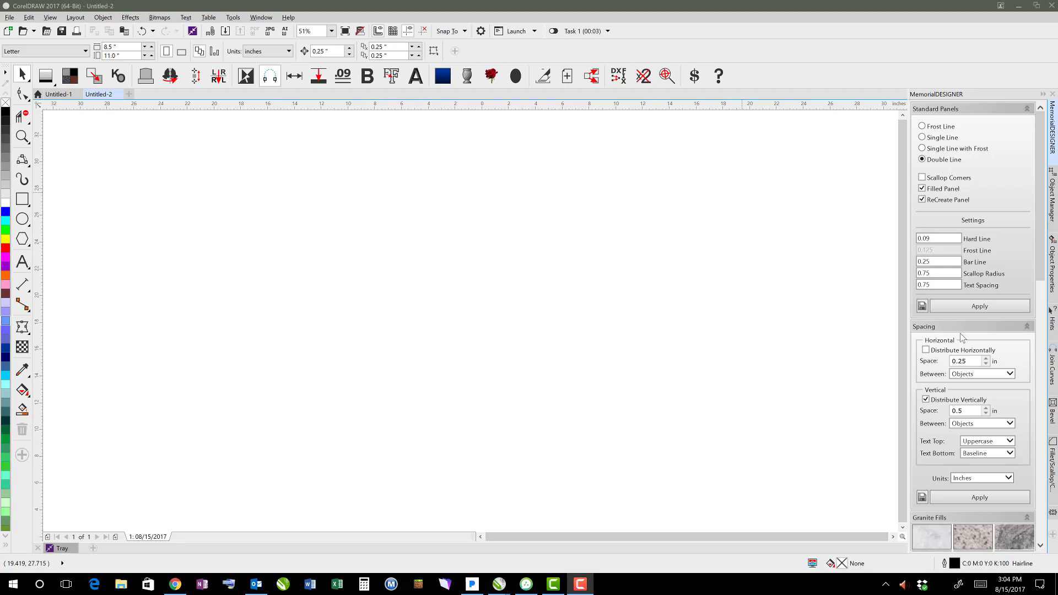
pyautogui.moveTo(483, 296)
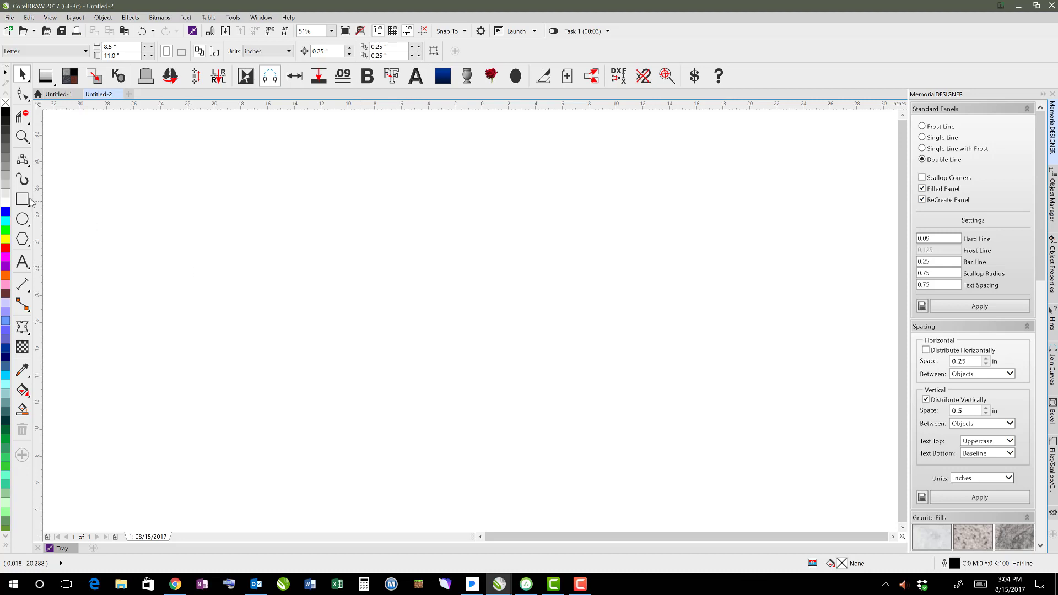
# Step: Draw a 48 x 6 in rectangle for the base and fill it with 20% Black gray
pyautogui.moveTo(166, 269); pyautogui.dragTo(709, 387)
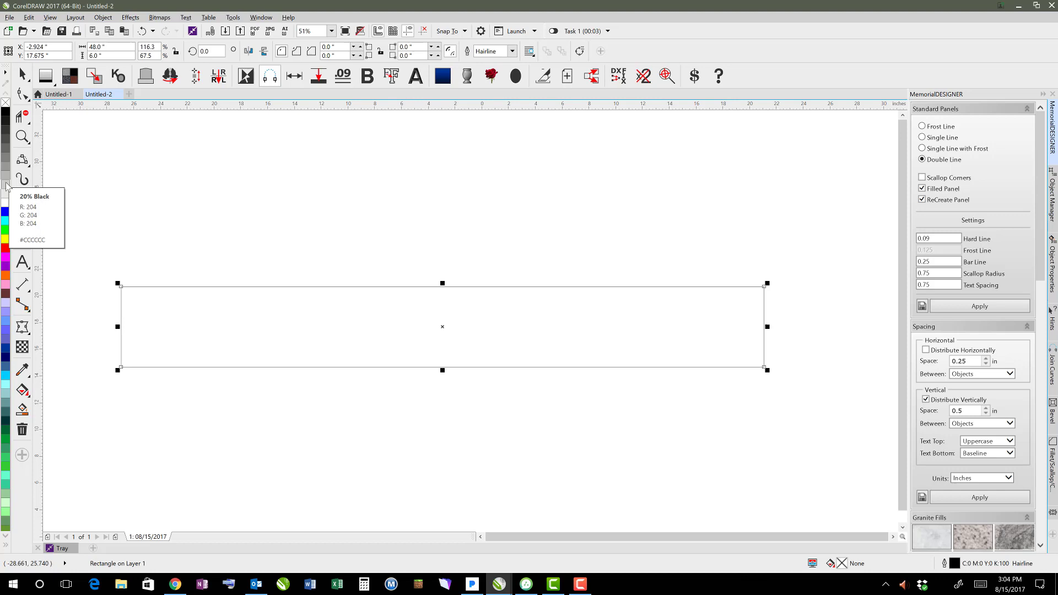
pyautogui.click(6, 196)
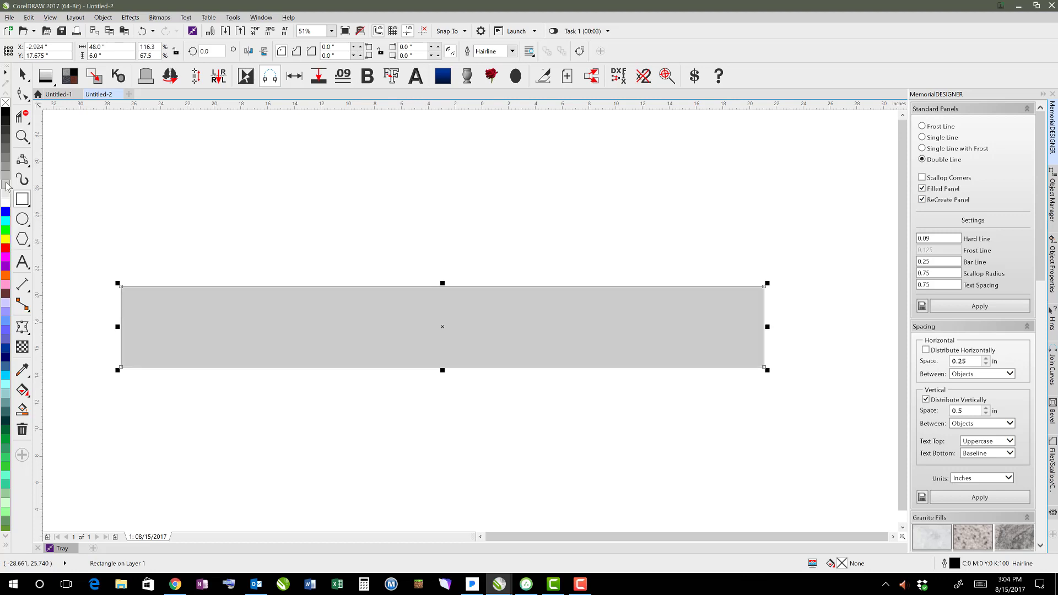
pyautogui.click(45, 76)
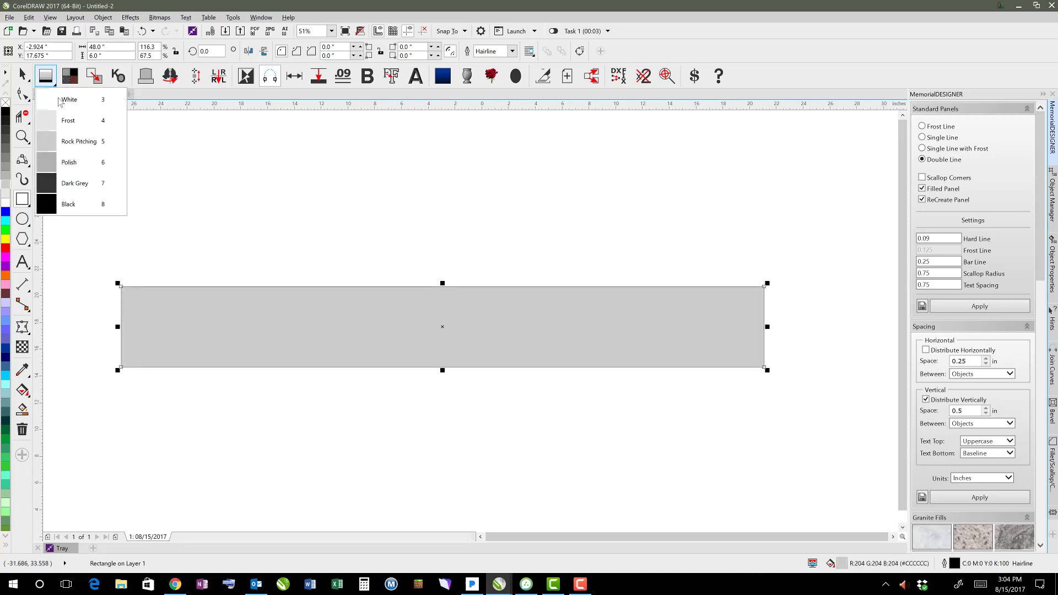
pyautogui.moveTo(80, 142)
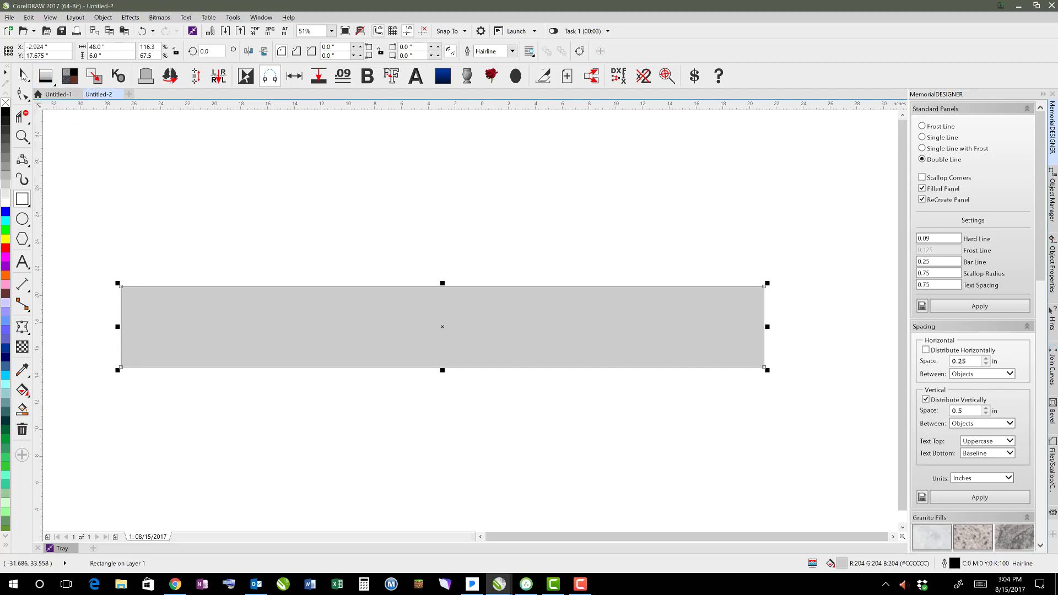
pyautogui.moveTo(232, 292)
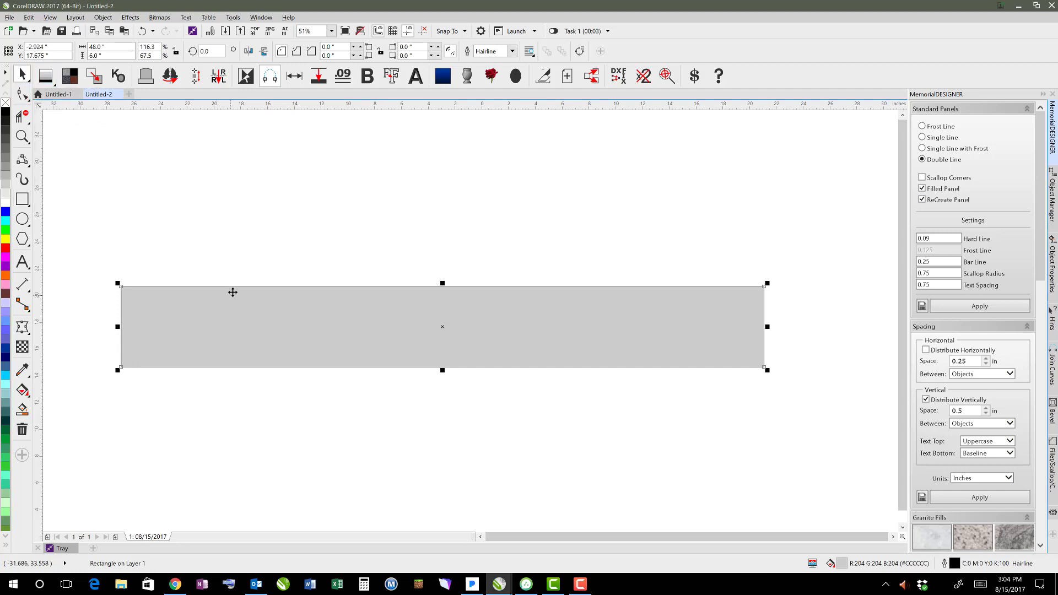
pyautogui.moveTo(233, 285)
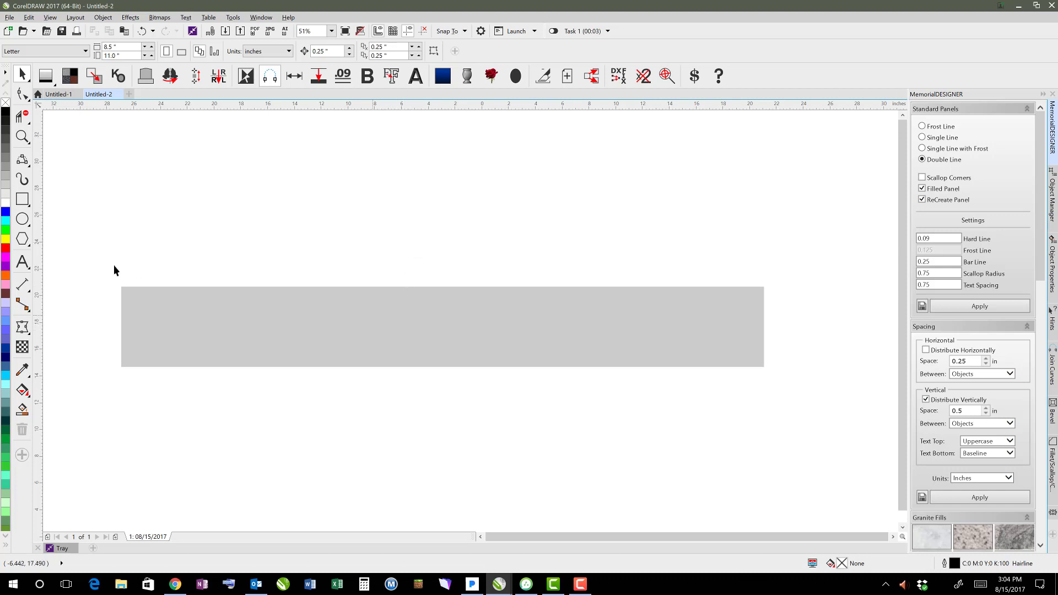
pyautogui.moveTo(22, 239)
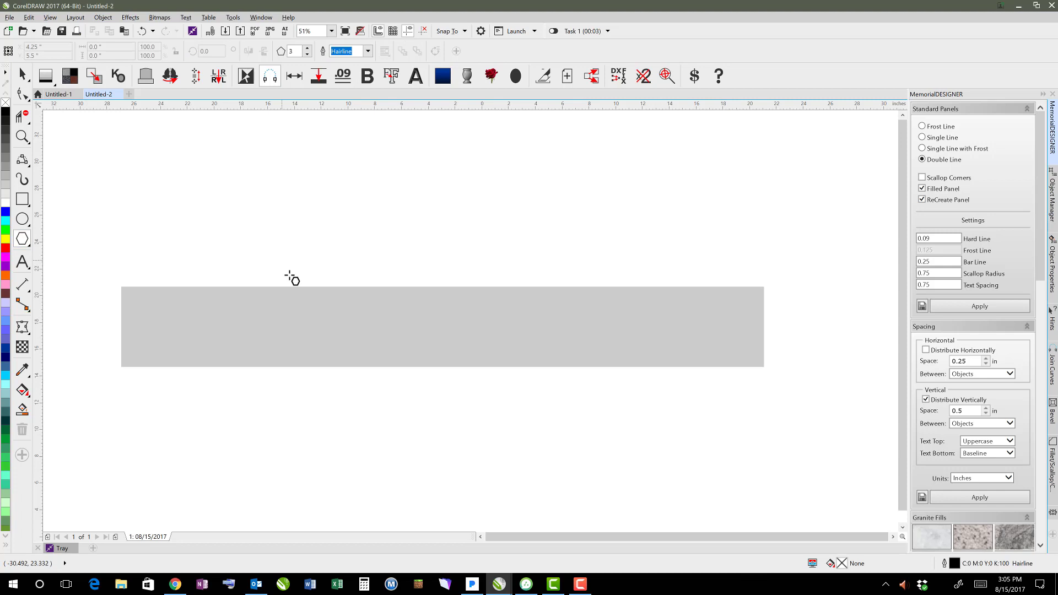
pyautogui.moveTo(610, 98)
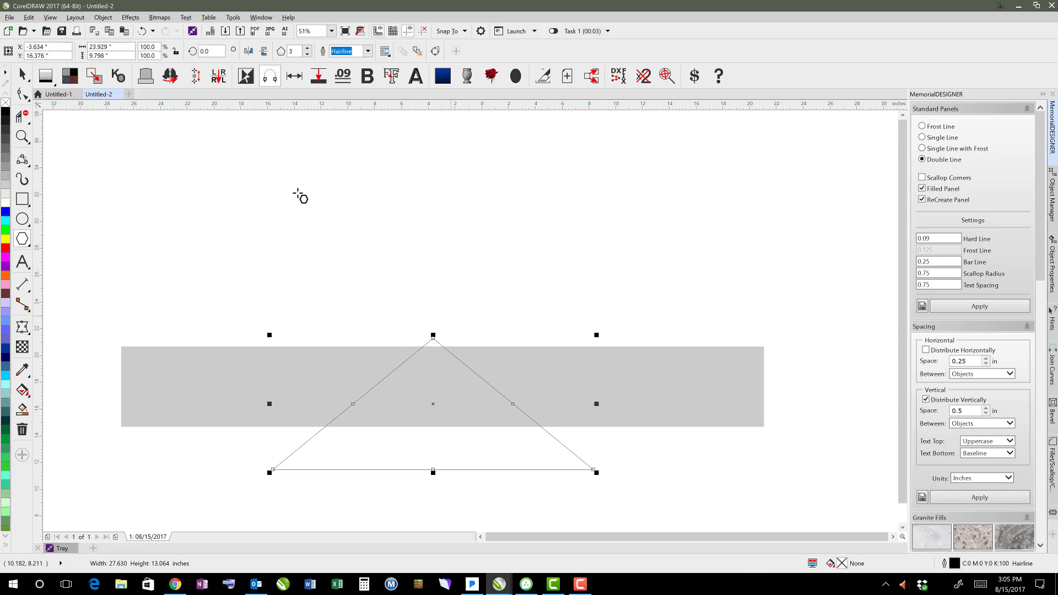
# Step: Draw a 3-sided polygon at 25% zoom and seat its bottom edge on the base's top
pyautogui.click(109, 48)
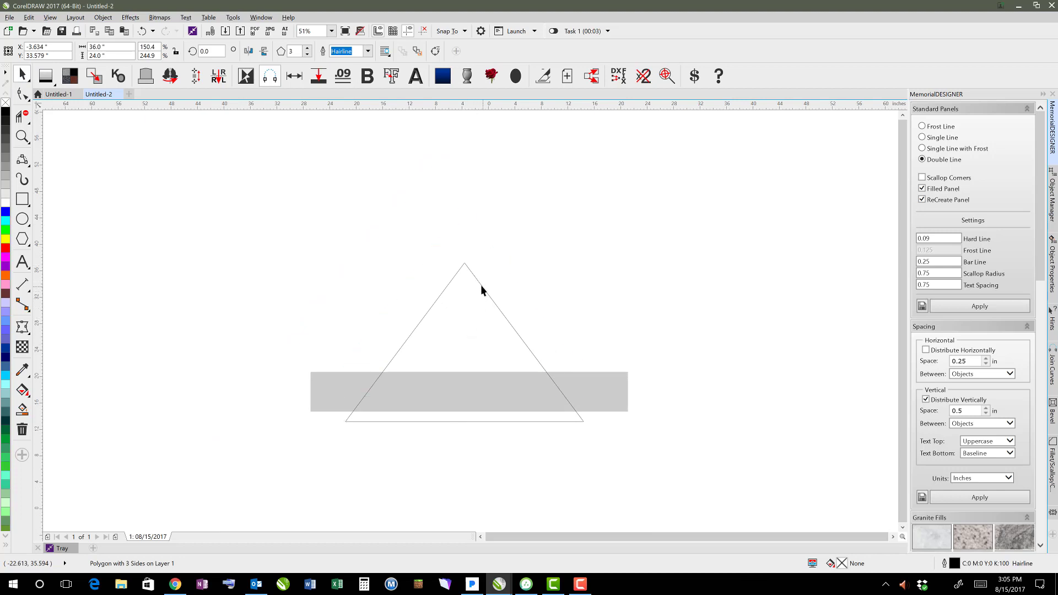
pyautogui.write('25')
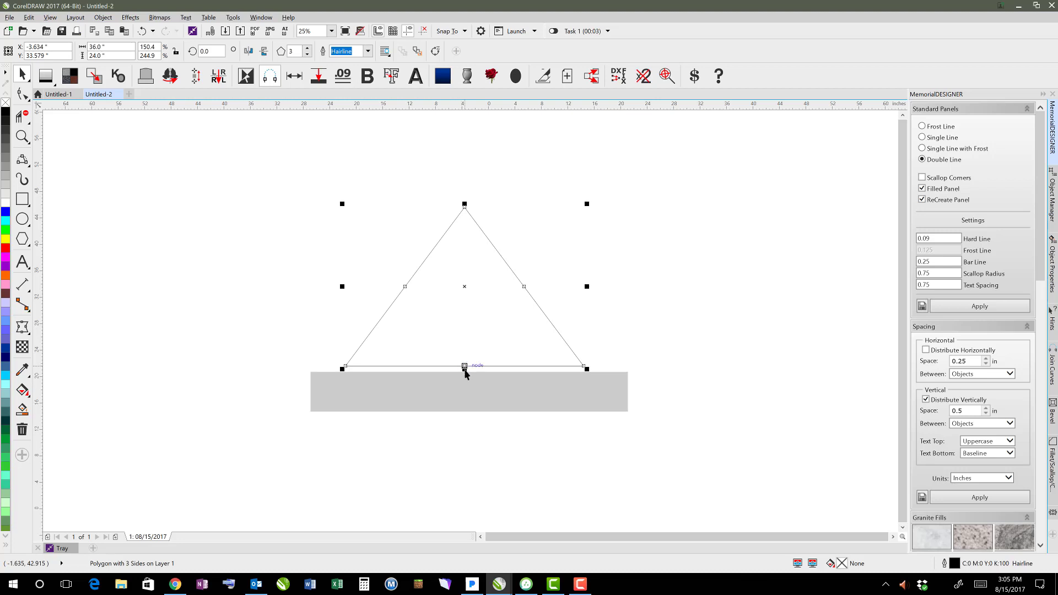
pyautogui.moveTo(465, 378)
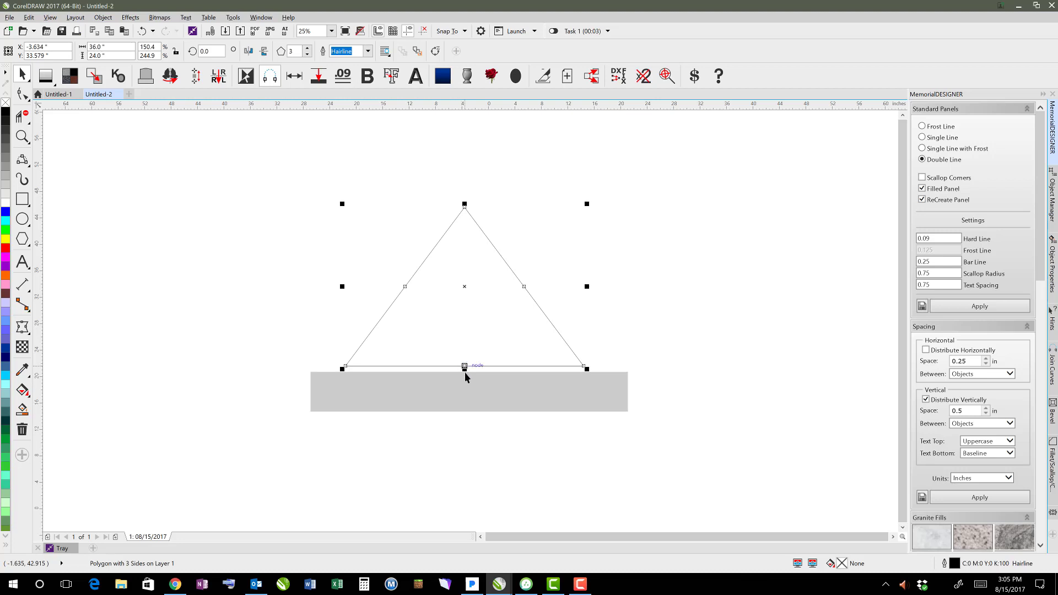
pyautogui.moveTo(464, 381)
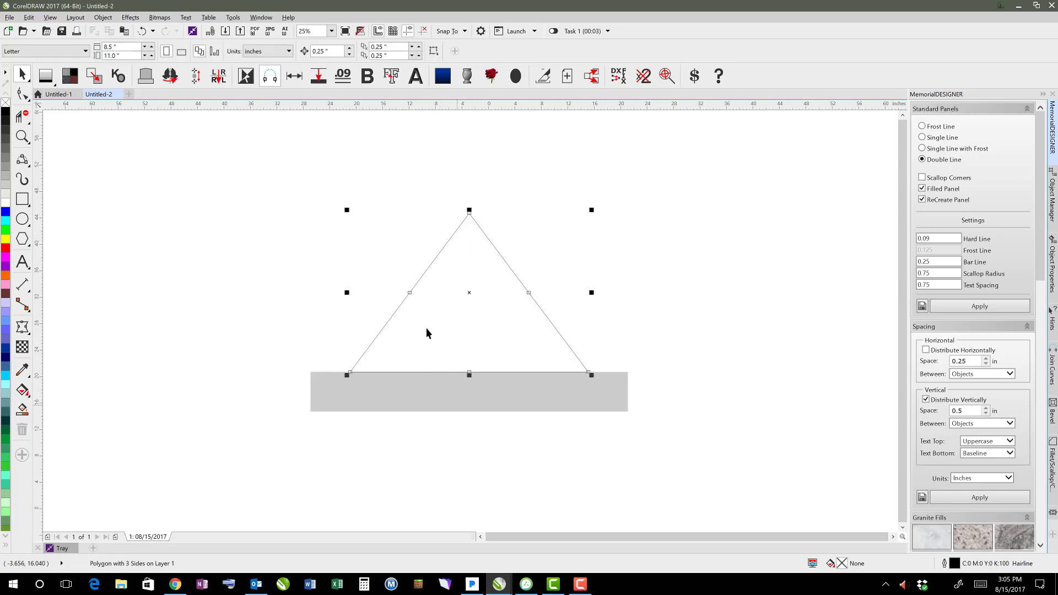
pyautogui.click(416, 215)
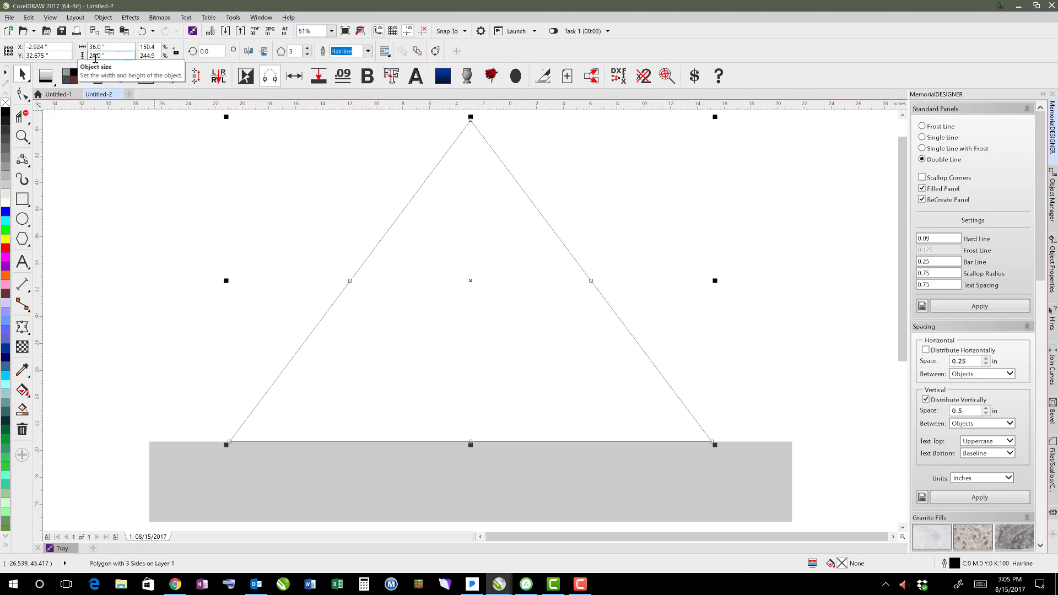
# Step: Set the polygon height to 24.0 in and raise its side count to 15
pyautogui.write('24.0')
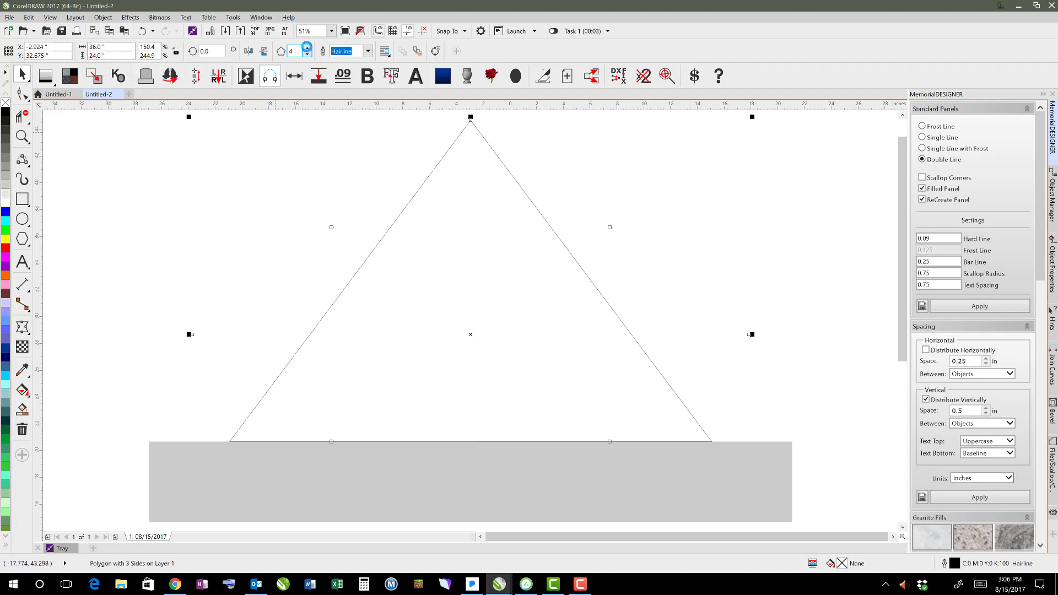
pyautogui.click(306, 47)
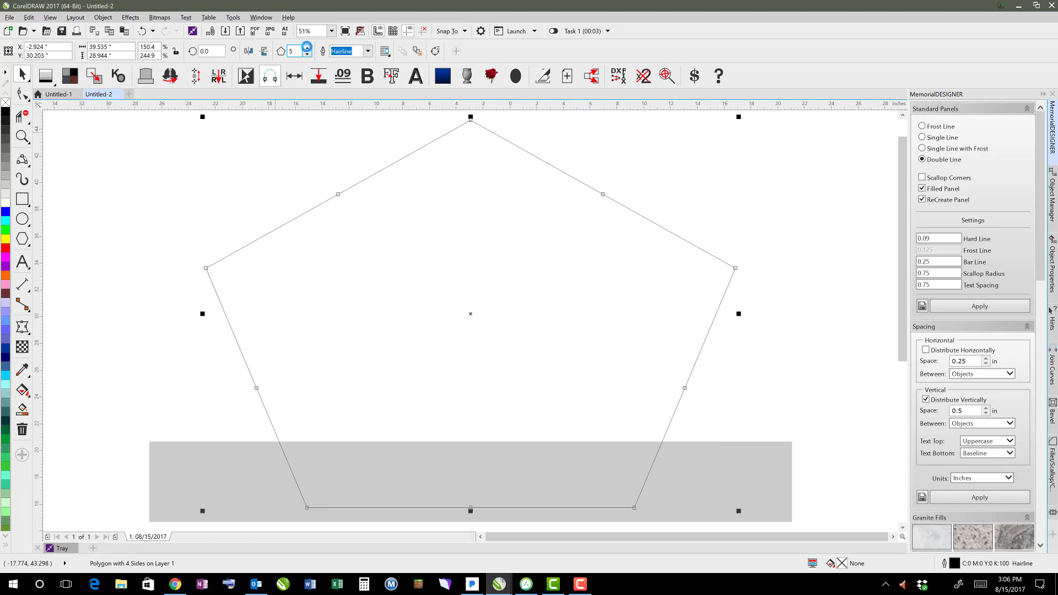
pyautogui.click(307, 47)
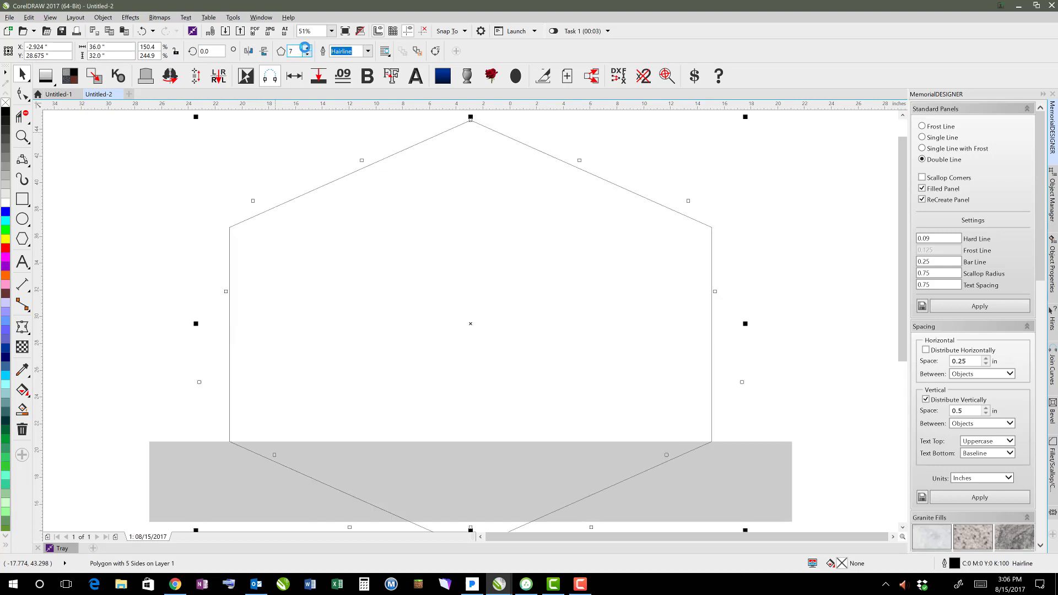
pyautogui.click(308, 48)
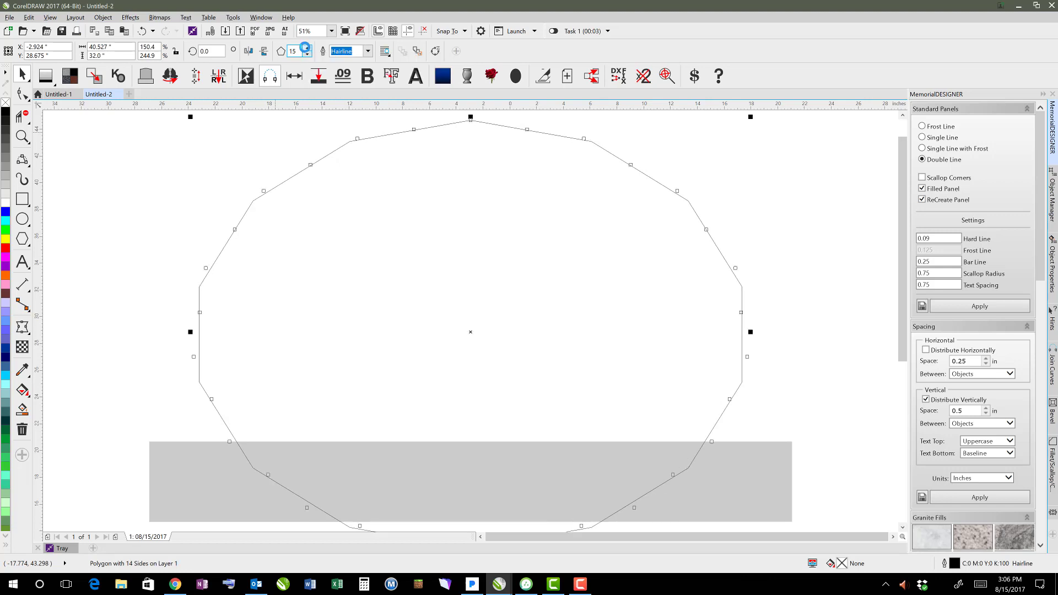
pyautogui.click(306, 48)
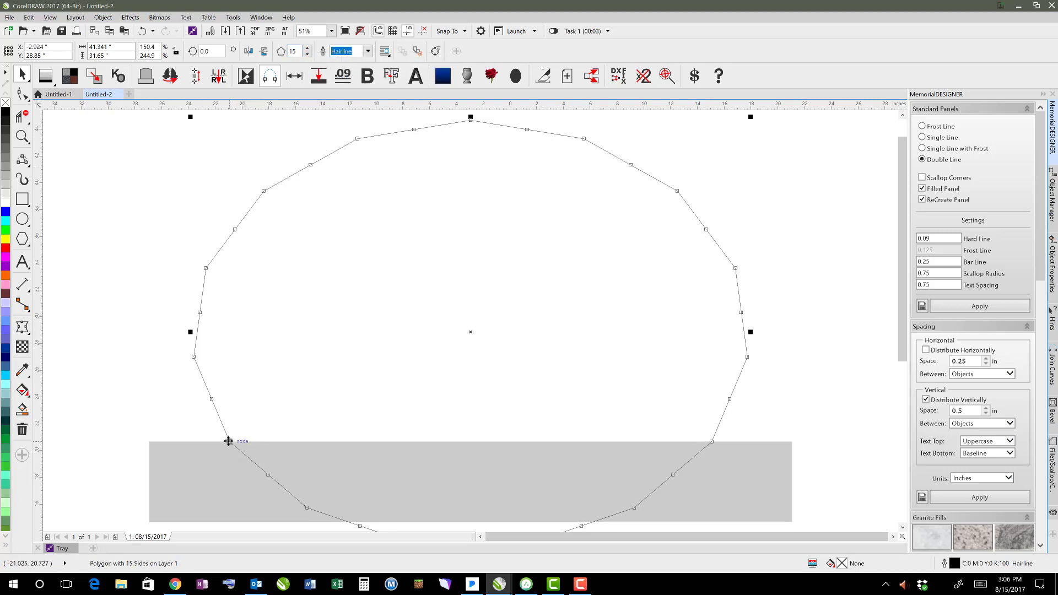
pyautogui.moveTo(365, 452)
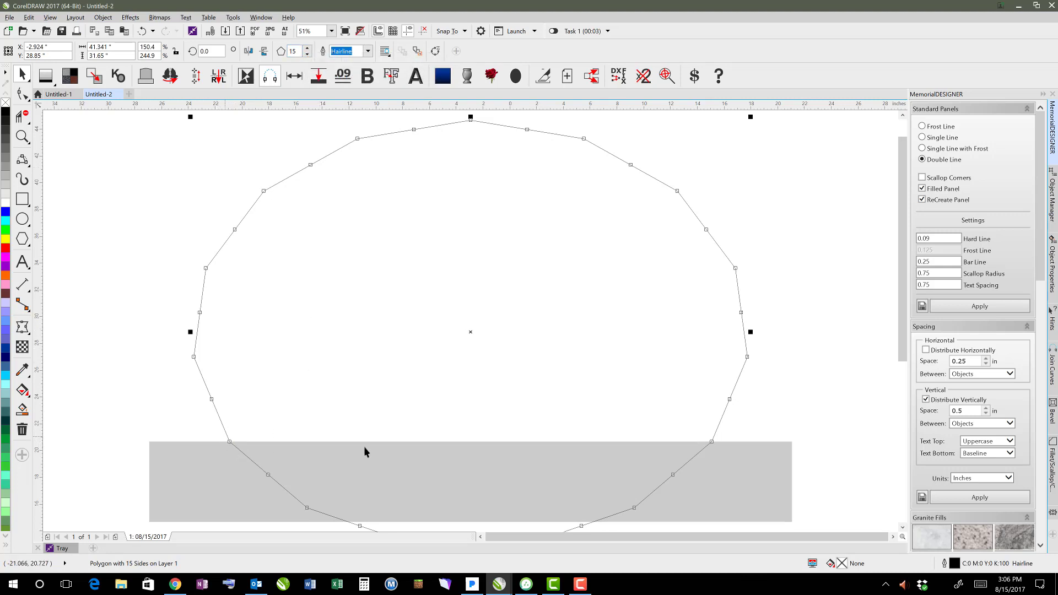
pyautogui.moveTo(351, 395)
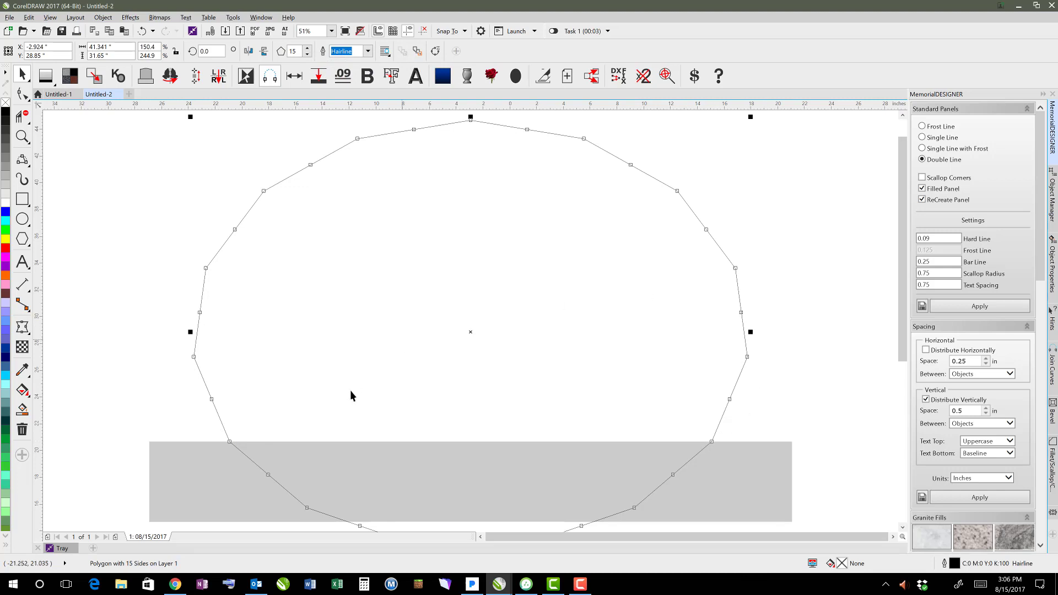
pyautogui.moveTo(425, 151)
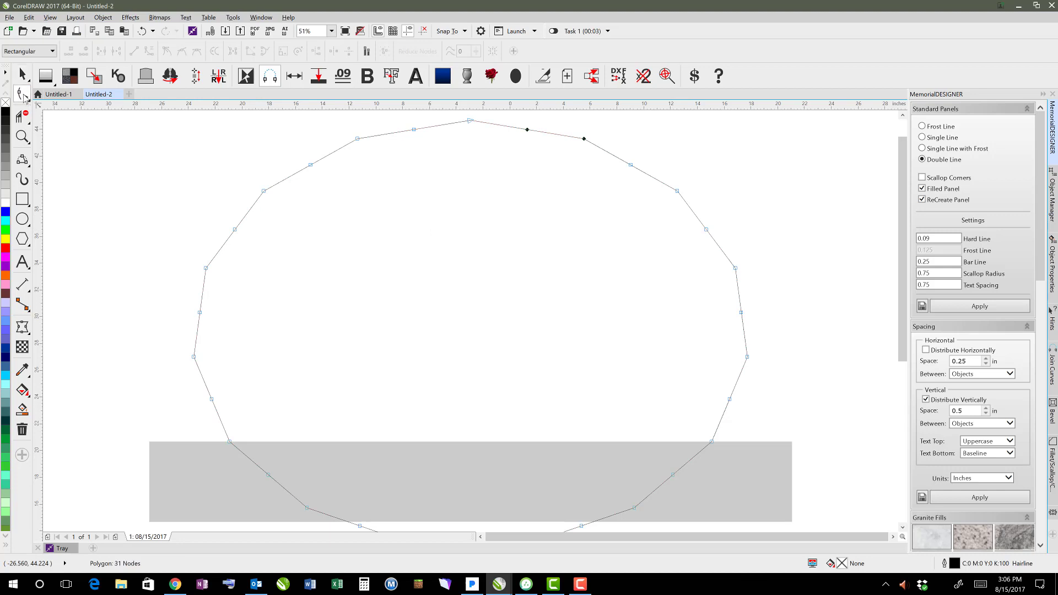
pyautogui.moveTo(296, 175)
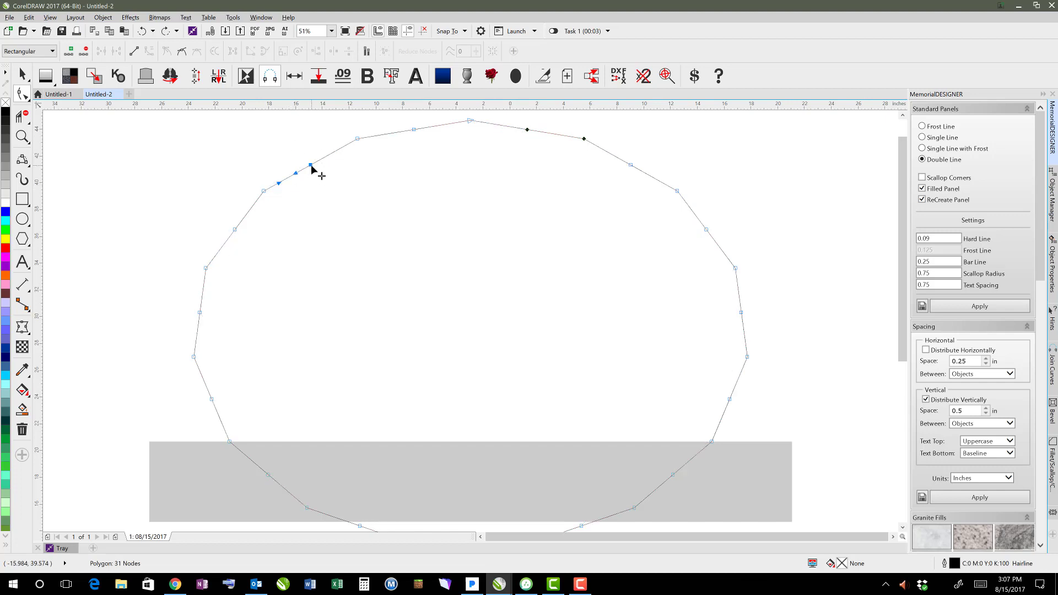
# Step: Drag the polygon's midpoint nodes inward with the Shape tool to form scalloped edges
pyautogui.click(311, 165)
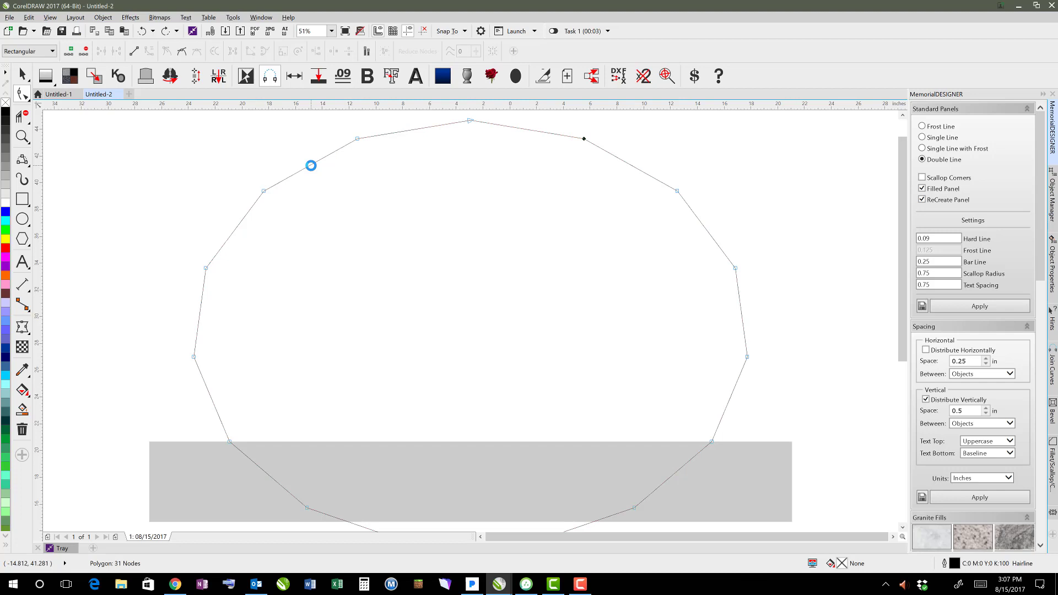
pyautogui.click(311, 165)
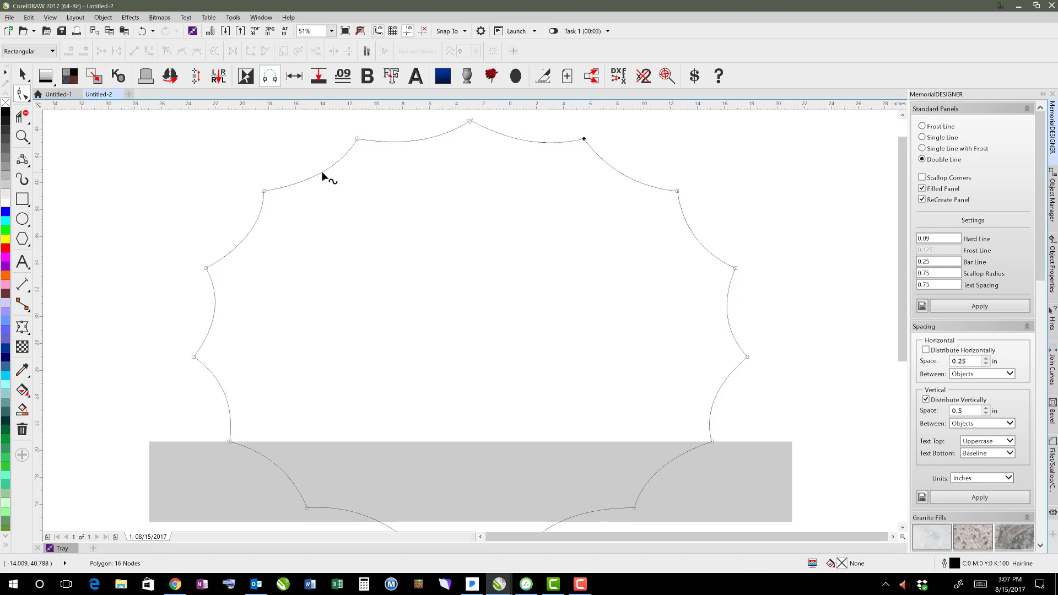
pyautogui.click(22, 74)
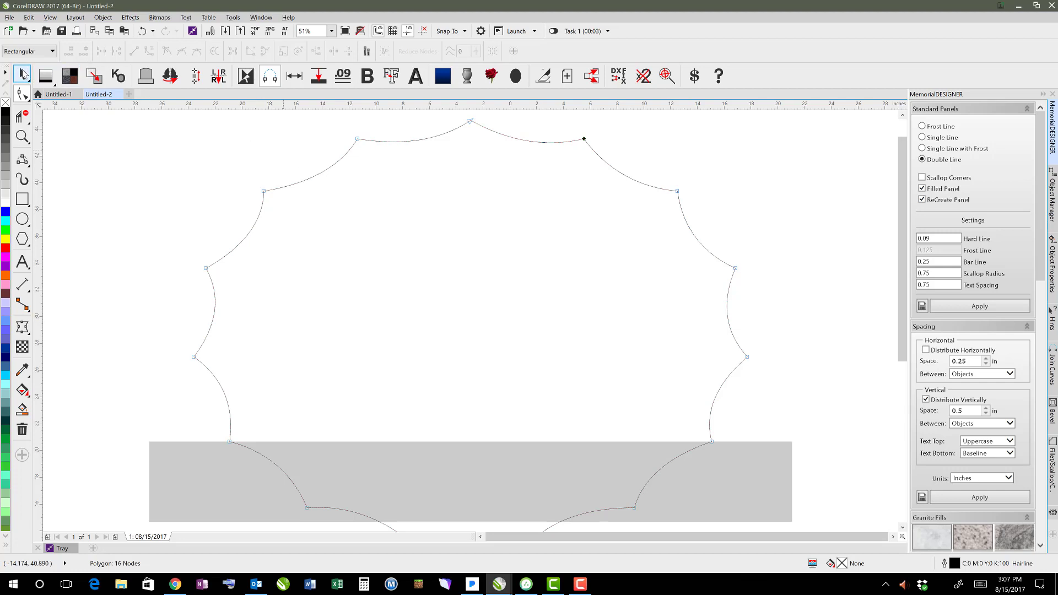